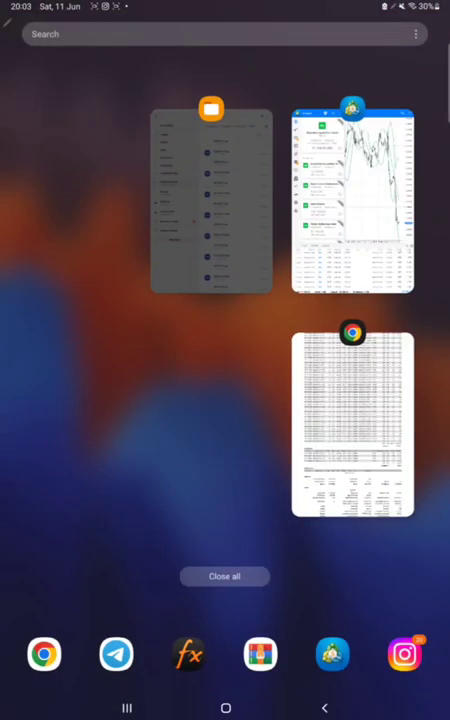
Open the Chrome card showing the FBS account statement from recent apps
click(353, 423)
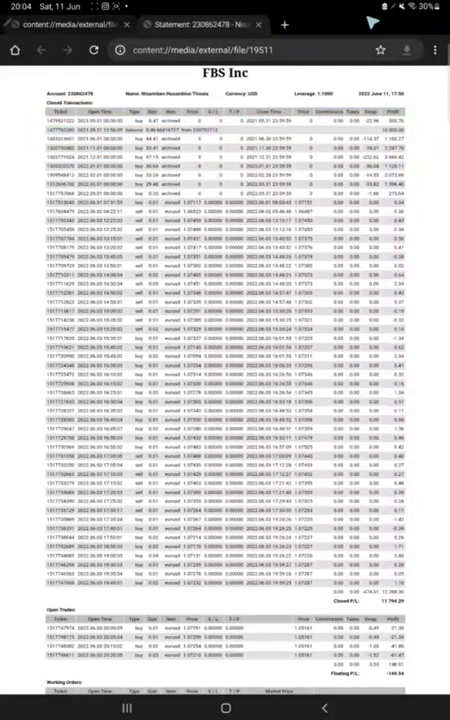
Scroll the FBS statement to the balance and total net profit summary, then return to recent apps
scroll(down, 3)
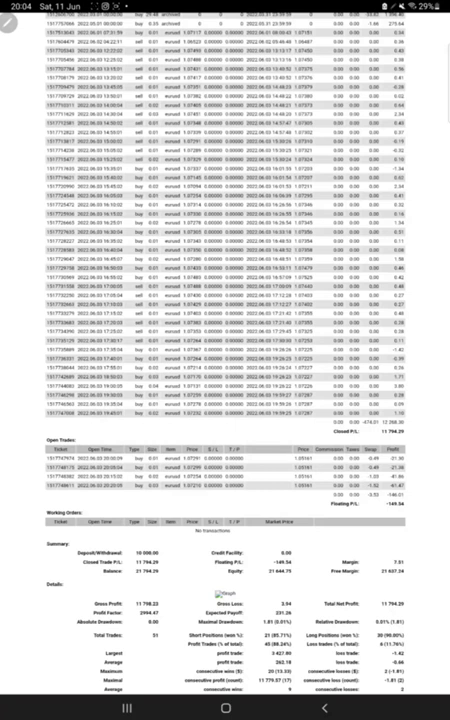
click(224, 704)
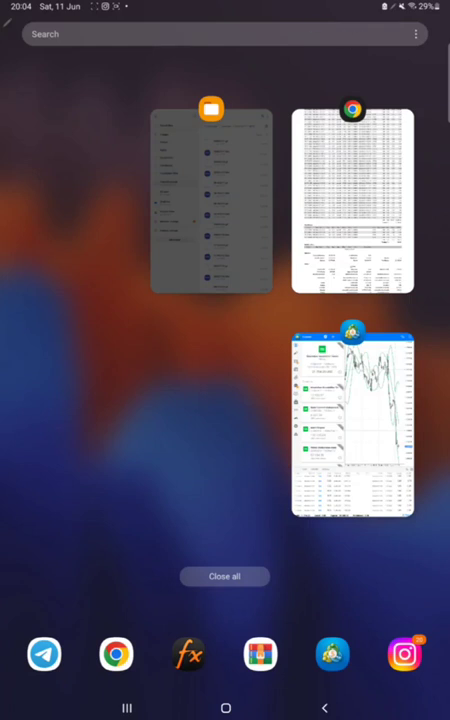
Switch to MetaTrader 5 and show the closed EURUSD trades for the 21,794.29 USD account
click(352, 425)
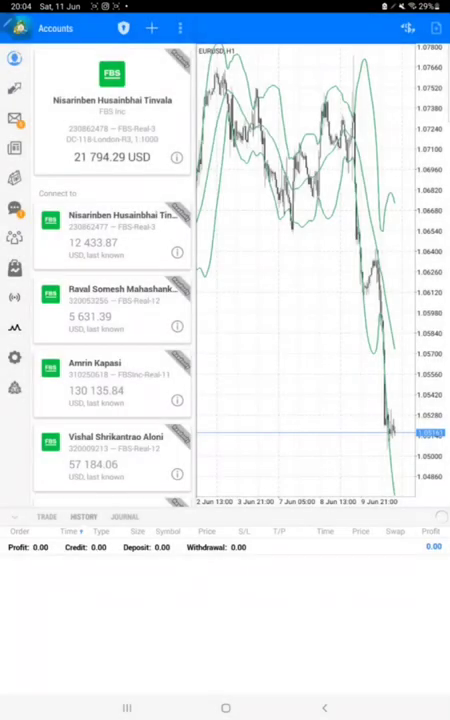
click(84, 545)
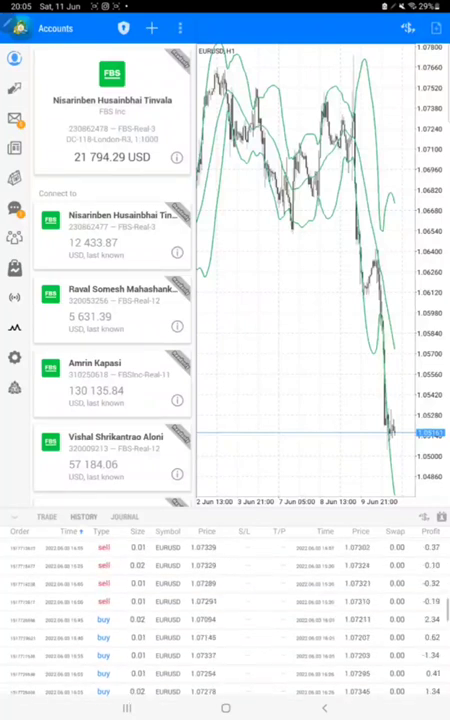
Sort the trade history oldest first, reaching the 10,000 USD deposit and archived buys
click(86, 544)
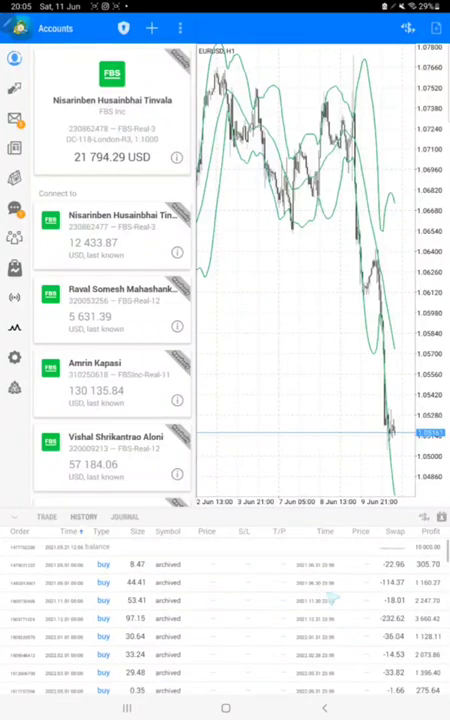